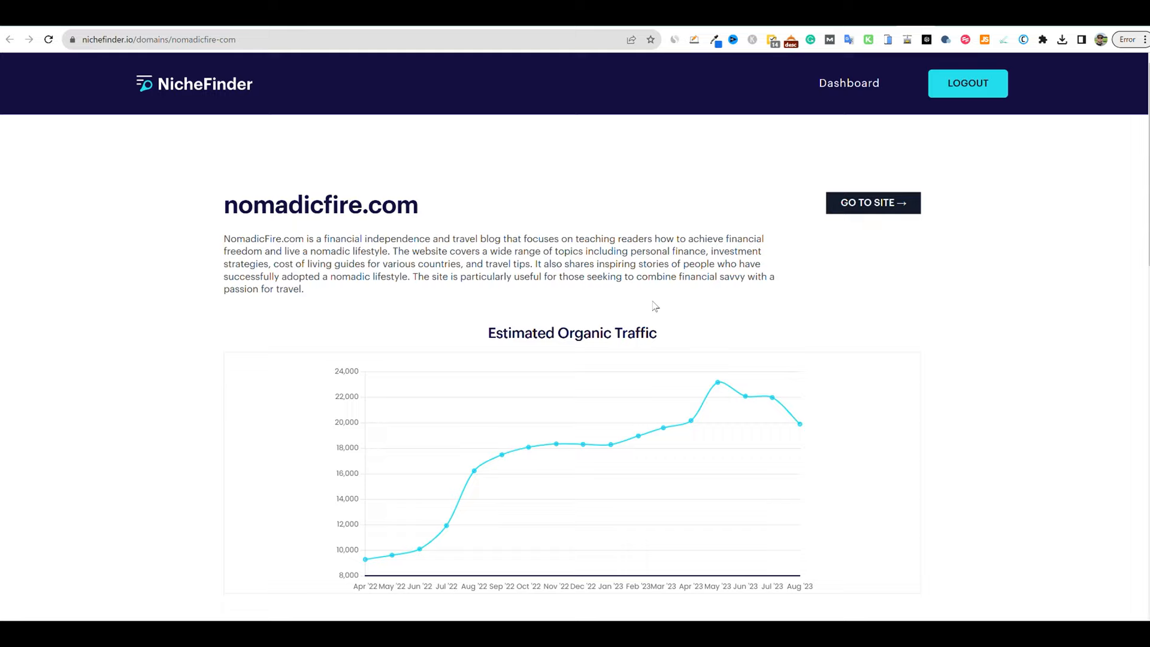
{"action": "mouse_move", "coordinate": [448, 444]}
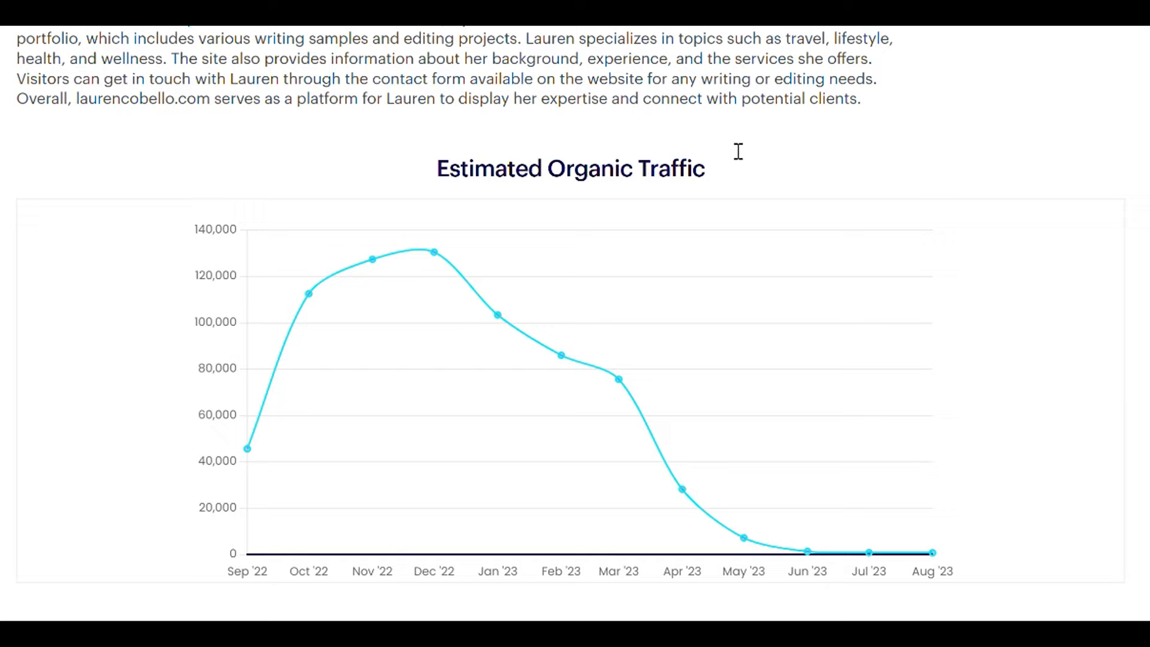
{"action": "mouse_move", "coordinate": [811, 544]}
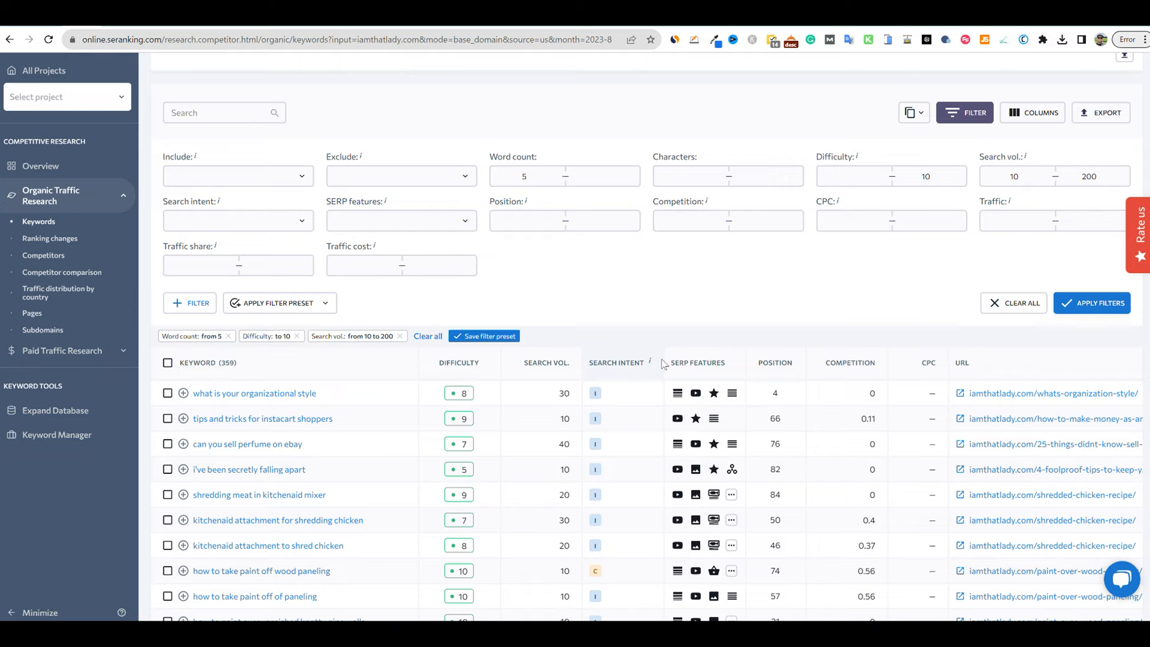
{"action": "mouse_move", "coordinate": [358, 453]}
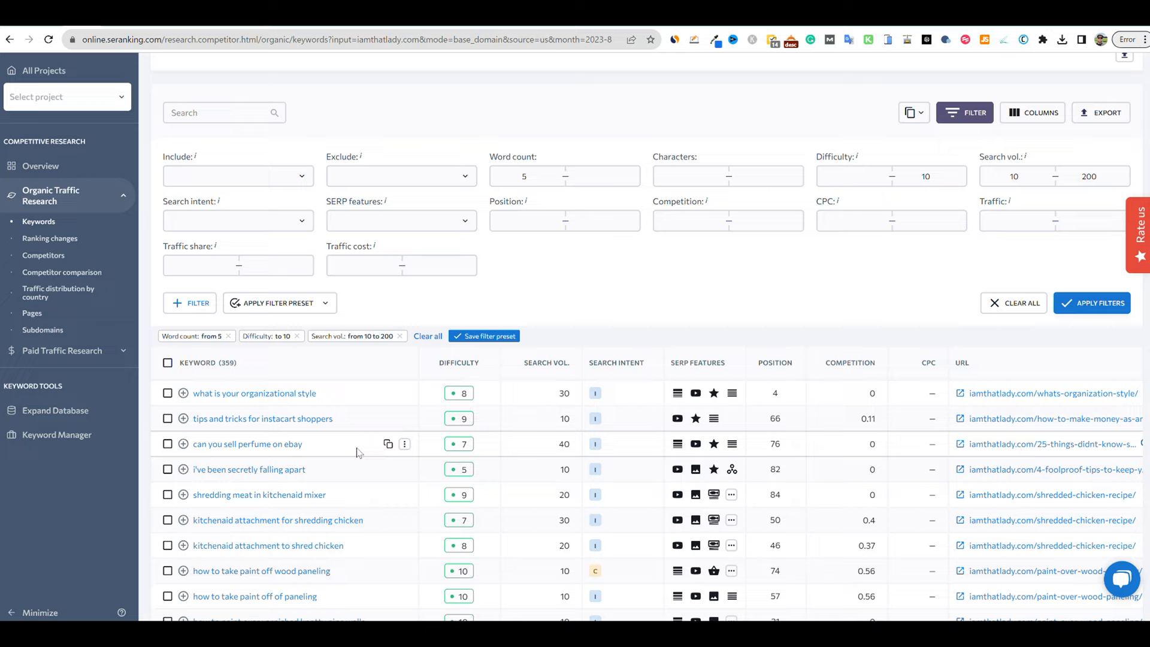
{"action": "mouse_move", "coordinate": [647, 317]}
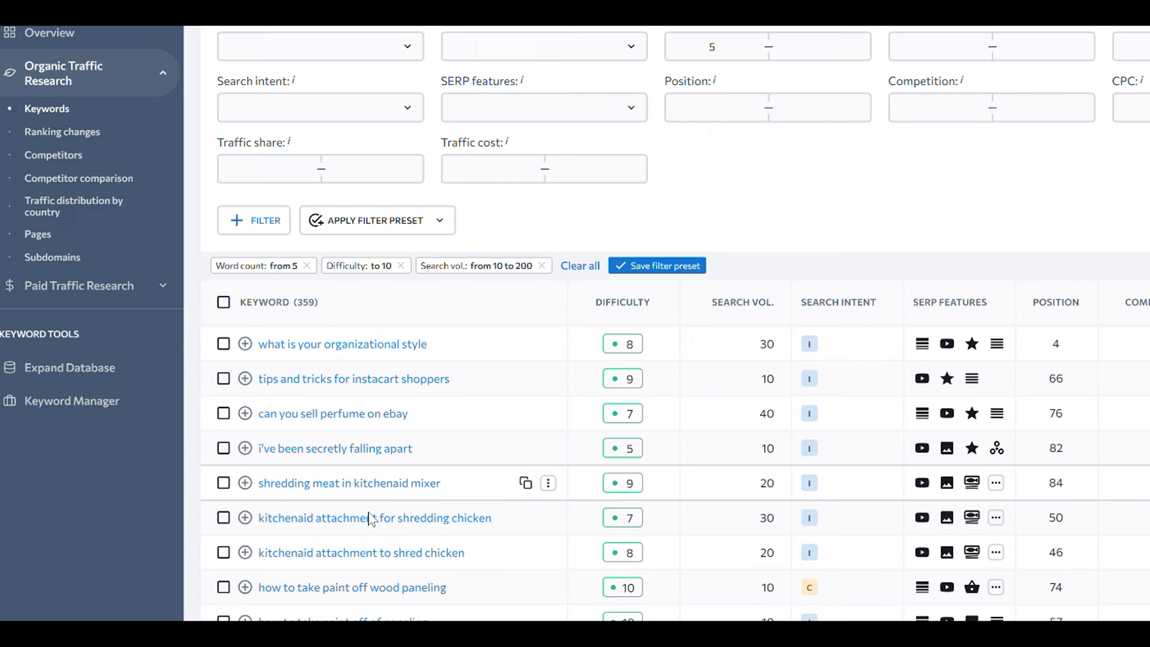
{"action": "mouse_move", "coordinate": [395, 275]}
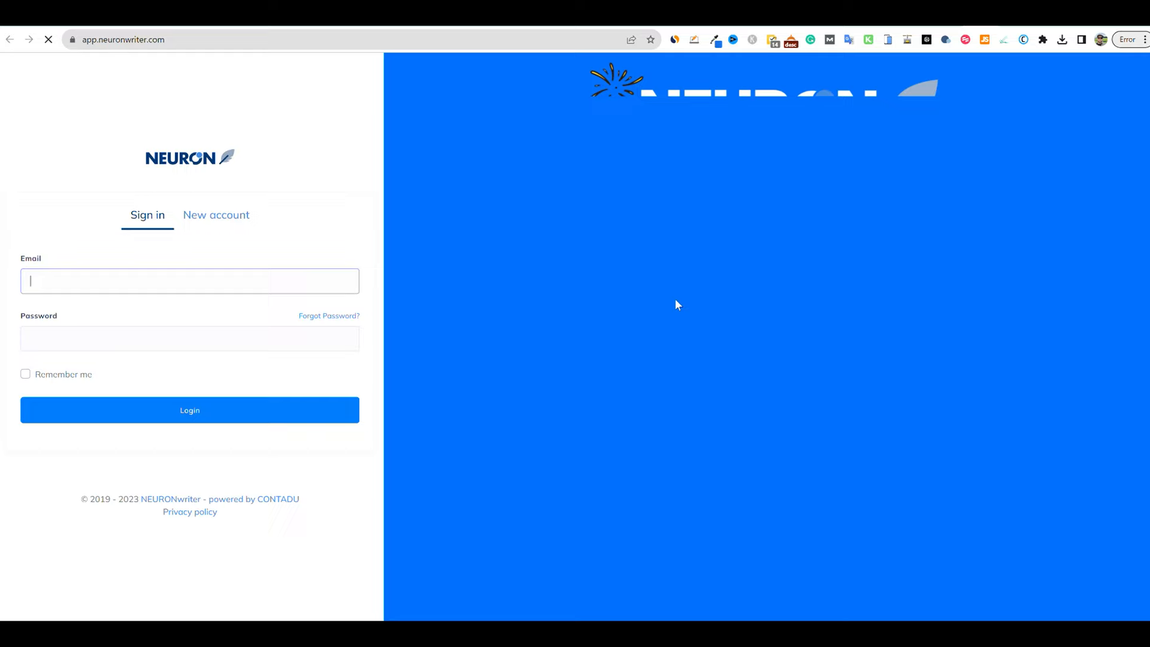
Step: Sign in to NeuronWriter and start a new query in the rank-for keyword field
{"action": "left_click", "coordinate": [189, 409]}
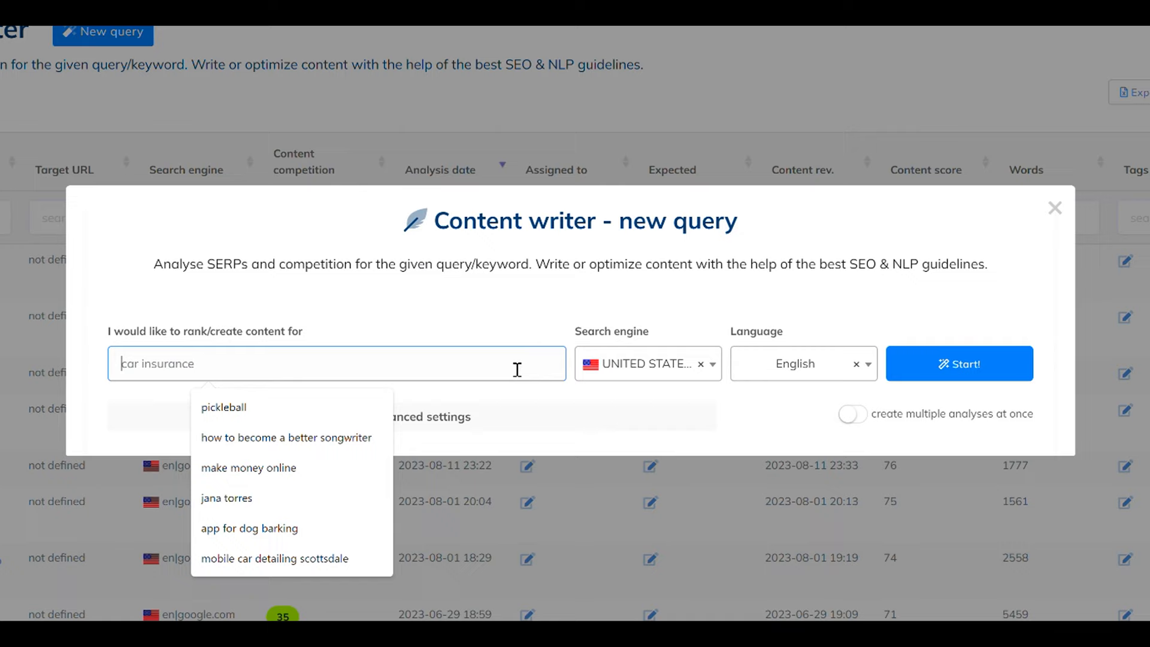
{"action": "left_click", "coordinate": [1054, 207]}
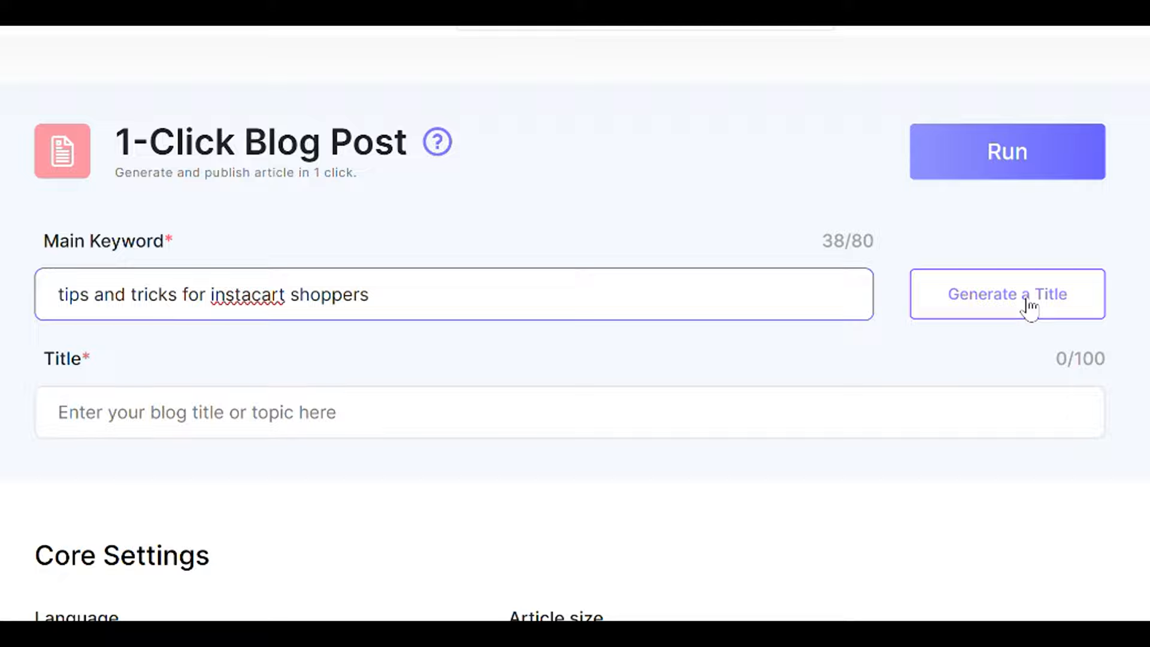
Step: Generate the title 'Unlock Success with Tips and Tricks for Instacart Shoppers' and move to Core Settings
{"action": "left_click", "coordinate": [1008, 294]}
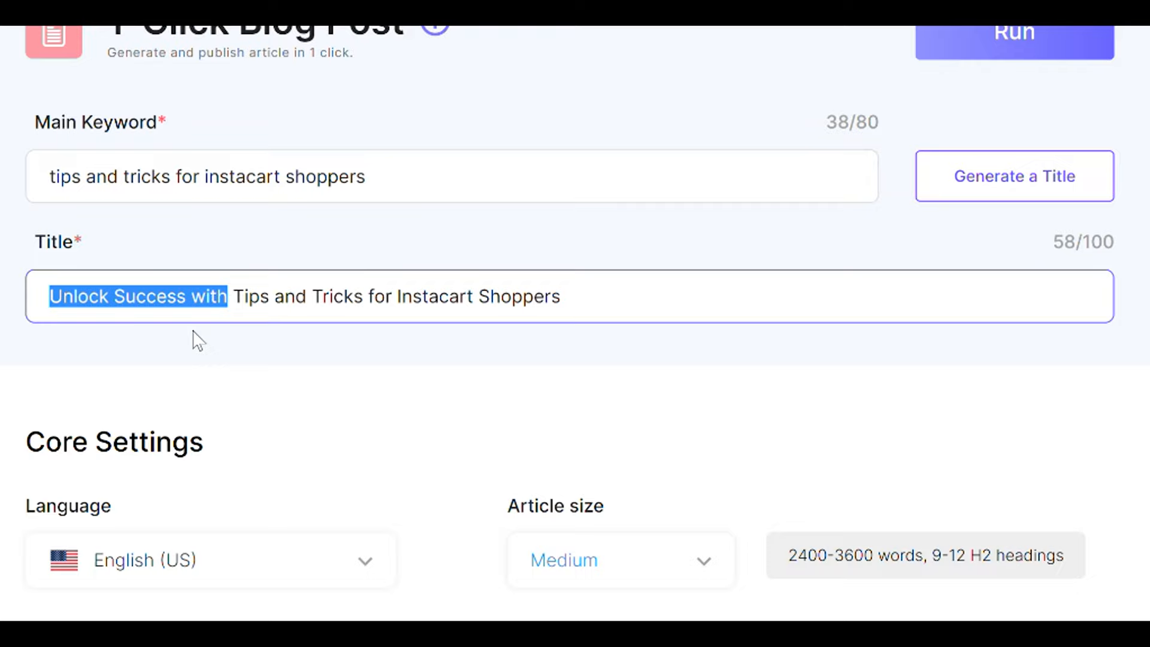
{"action": "scroll", "scroll_direction": "down", "scroll_amount": 3}
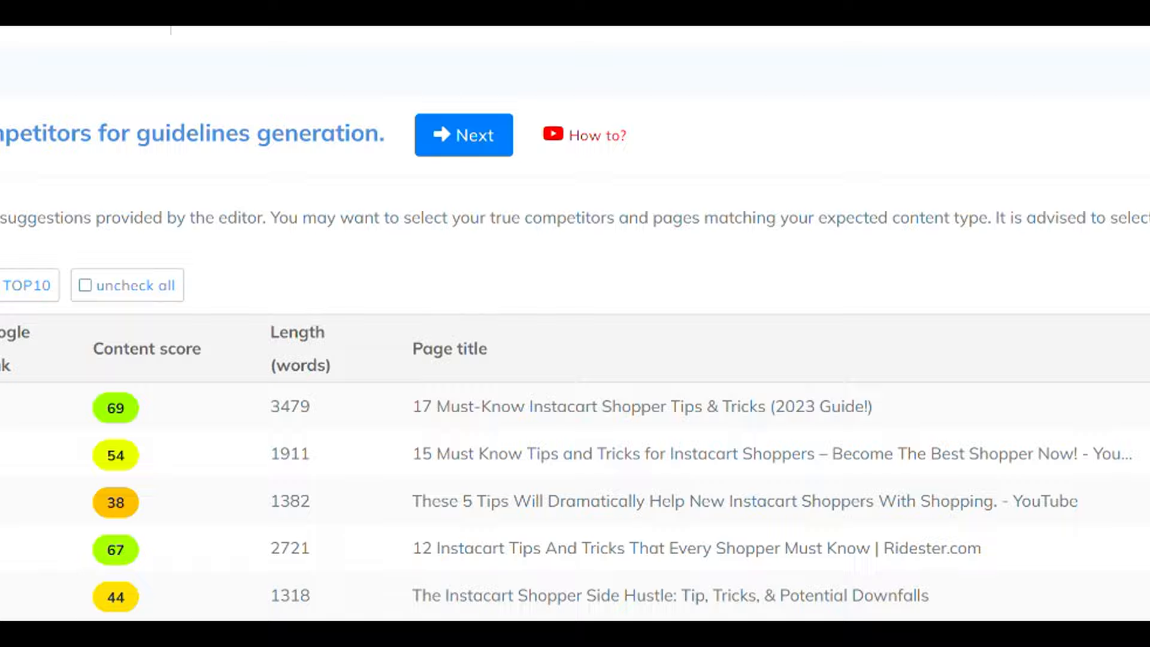
Step: Select the relevant competitor Instacart pages to shape the content guidelines
{"action": "left_click", "coordinate": [464, 134]}
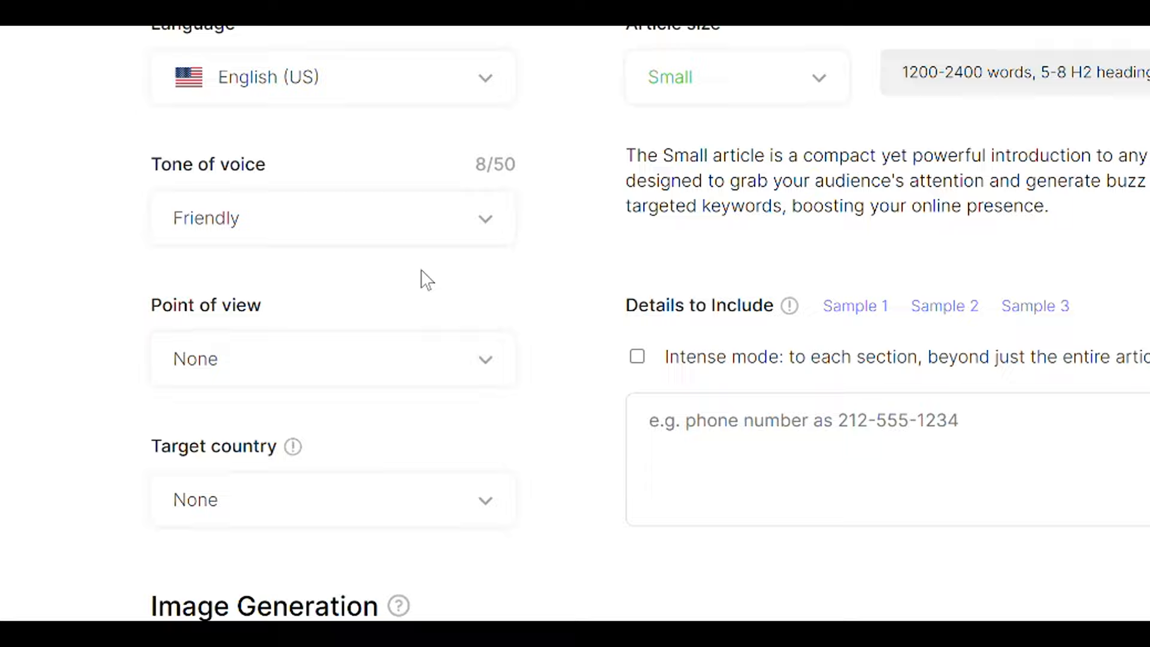
Step: Set the article size to Small (1200–2400 words) with a Friendly tone of voice
{"action": "left_click", "coordinate": [331, 359]}
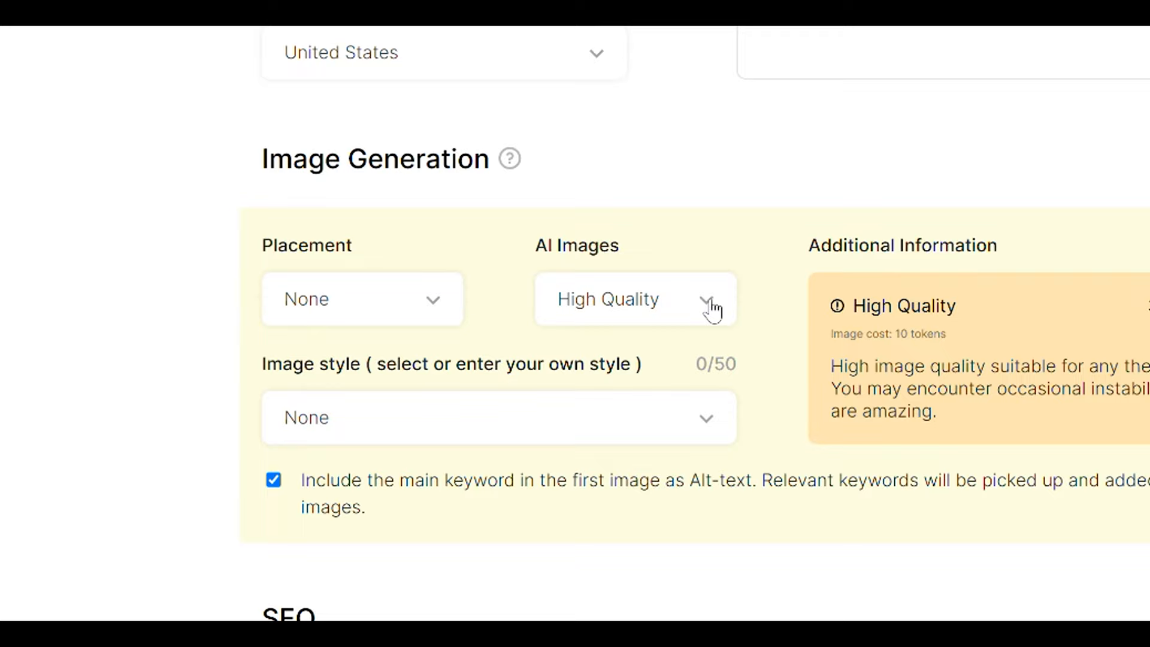
{"action": "mouse_move", "coordinate": [753, 247]}
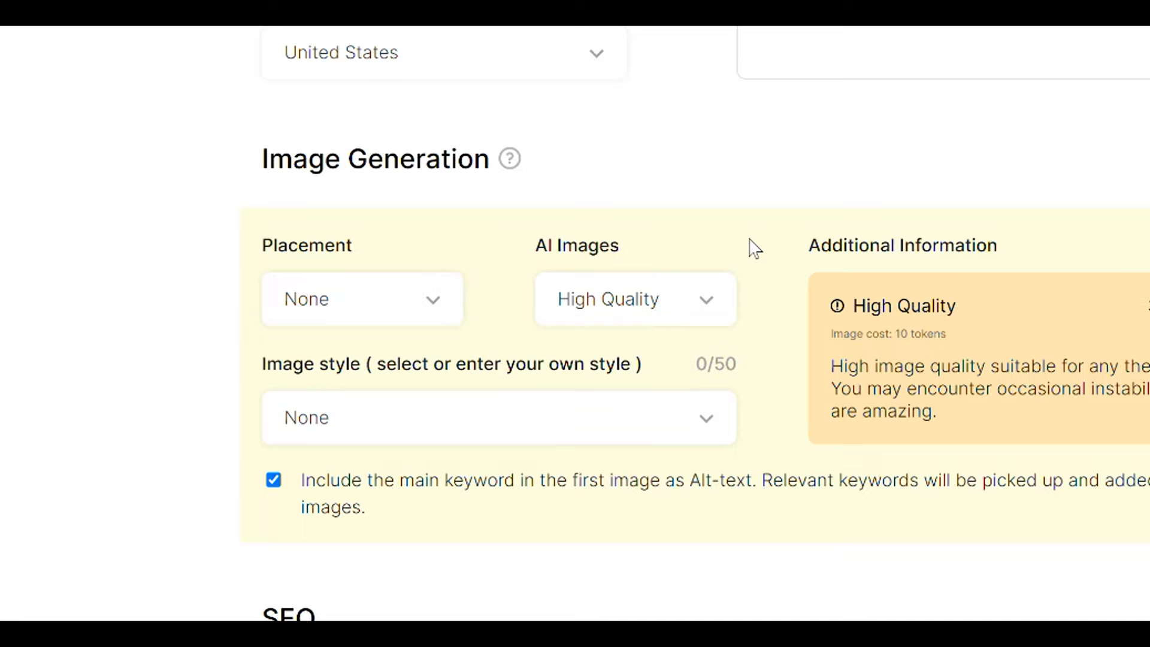
Step: Set AI images to High Quality, placed In Each Section, with the Cinematic image style
{"action": "left_click", "coordinate": [635, 299]}
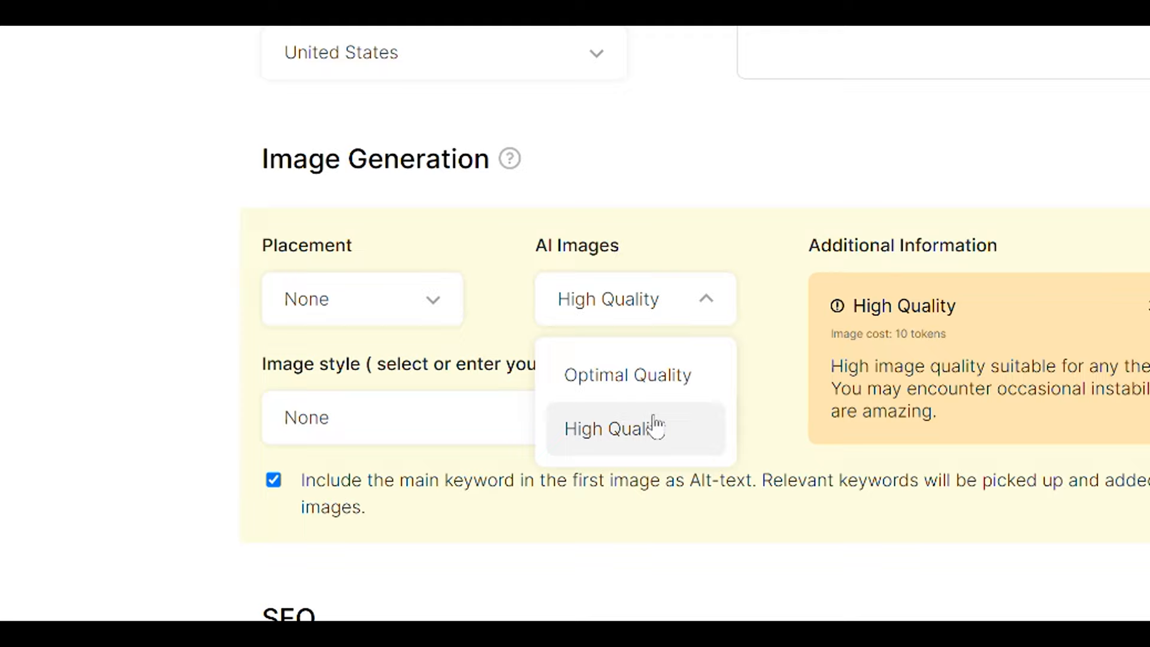
{"action": "left_click", "coordinate": [614, 429]}
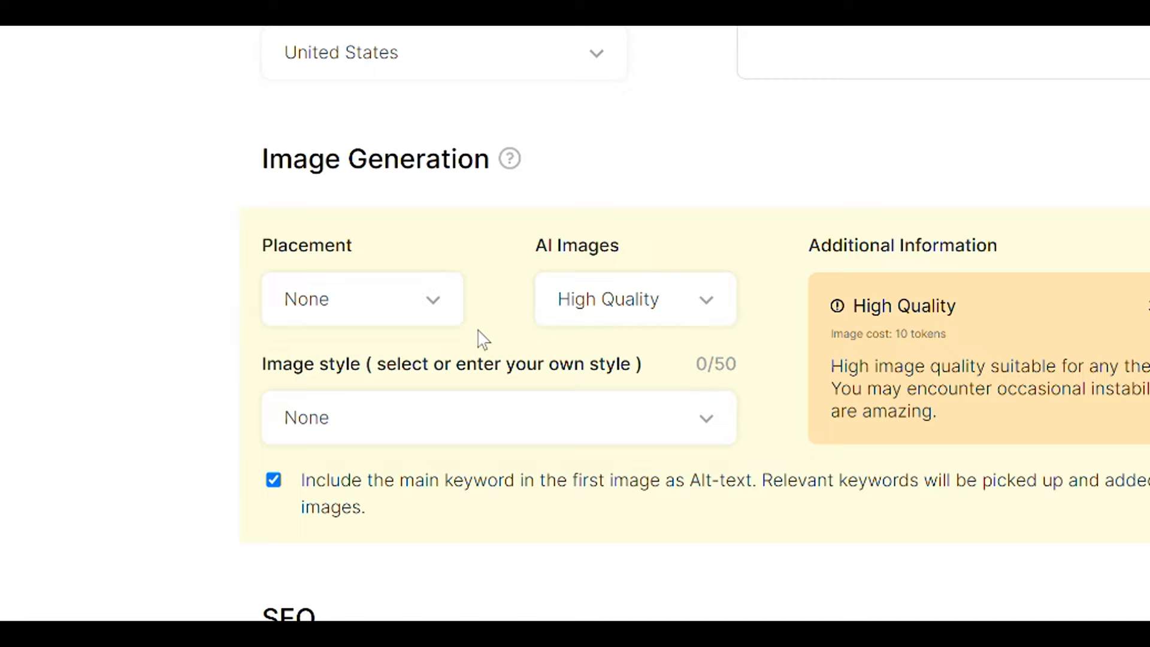
{"action": "left_click", "coordinate": [361, 300]}
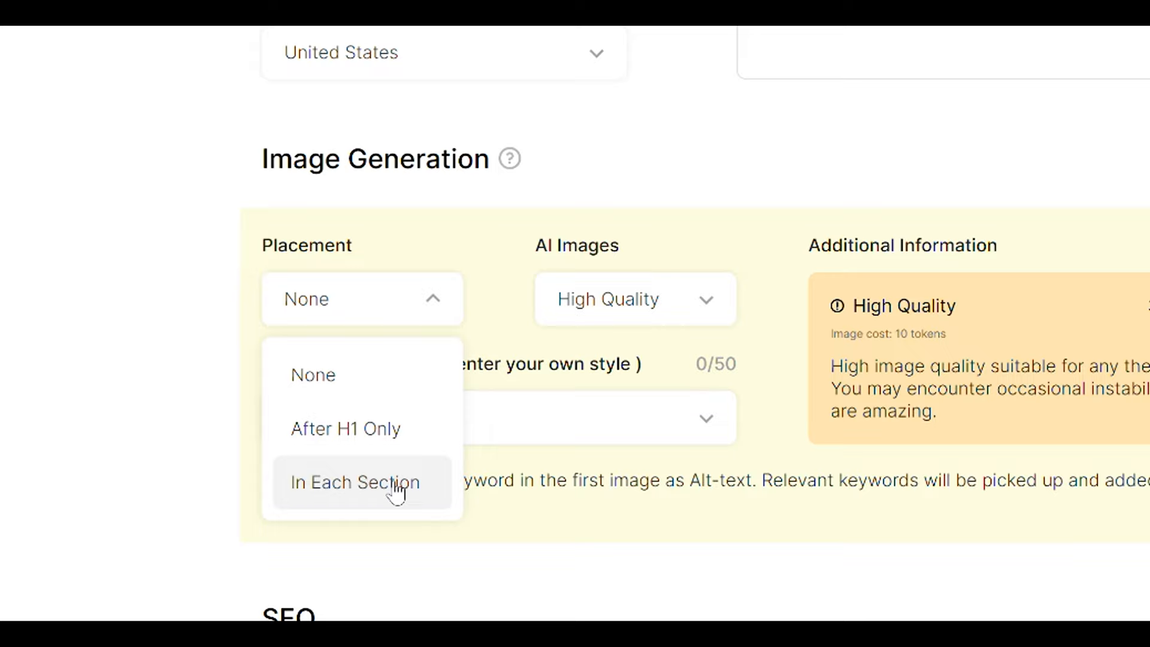
{"action": "left_click", "coordinate": [355, 482]}
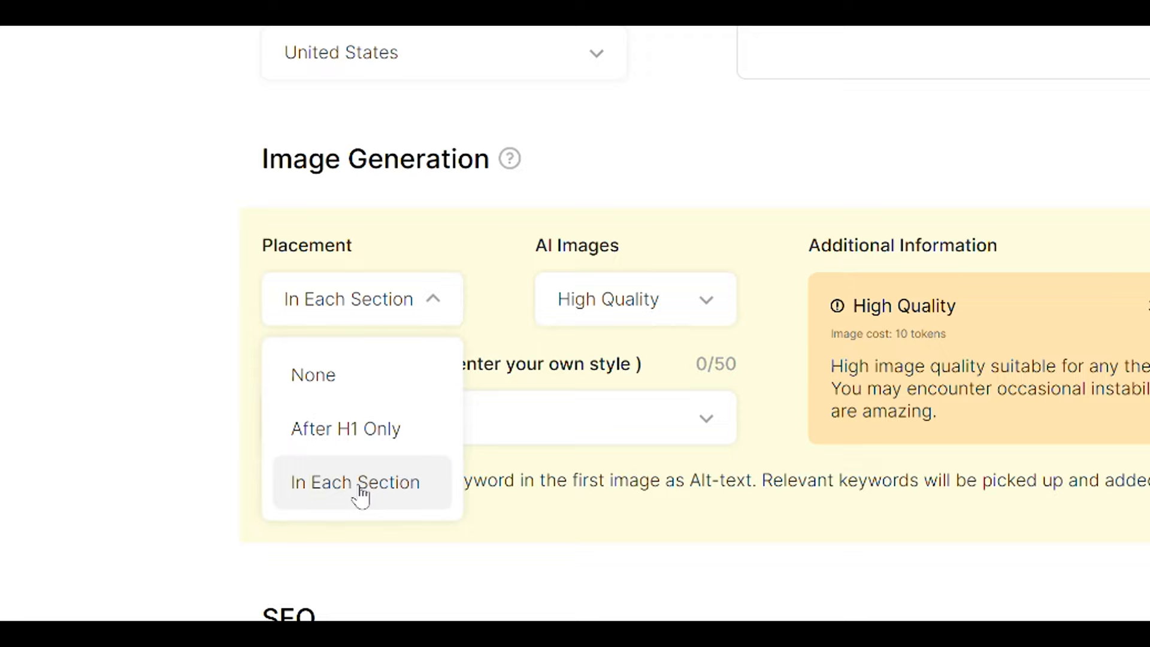
{"action": "left_click", "coordinate": [354, 481]}
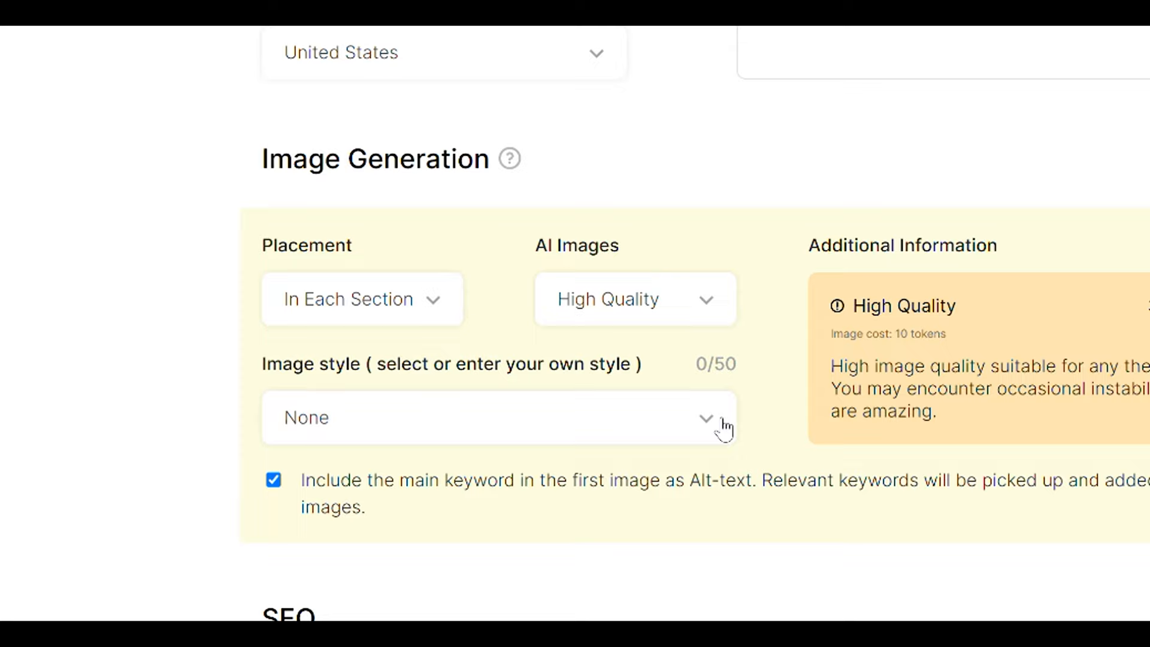
{"action": "left_click", "coordinate": [492, 417]}
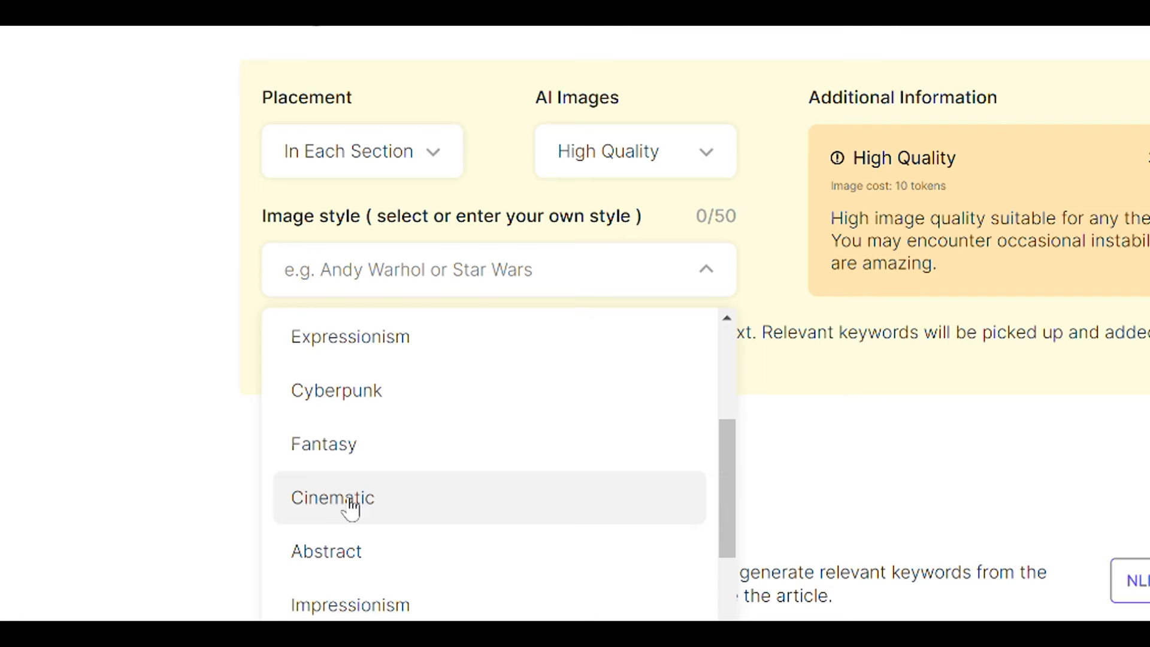
{"action": "left_click", "coordinate": [333, 497]}
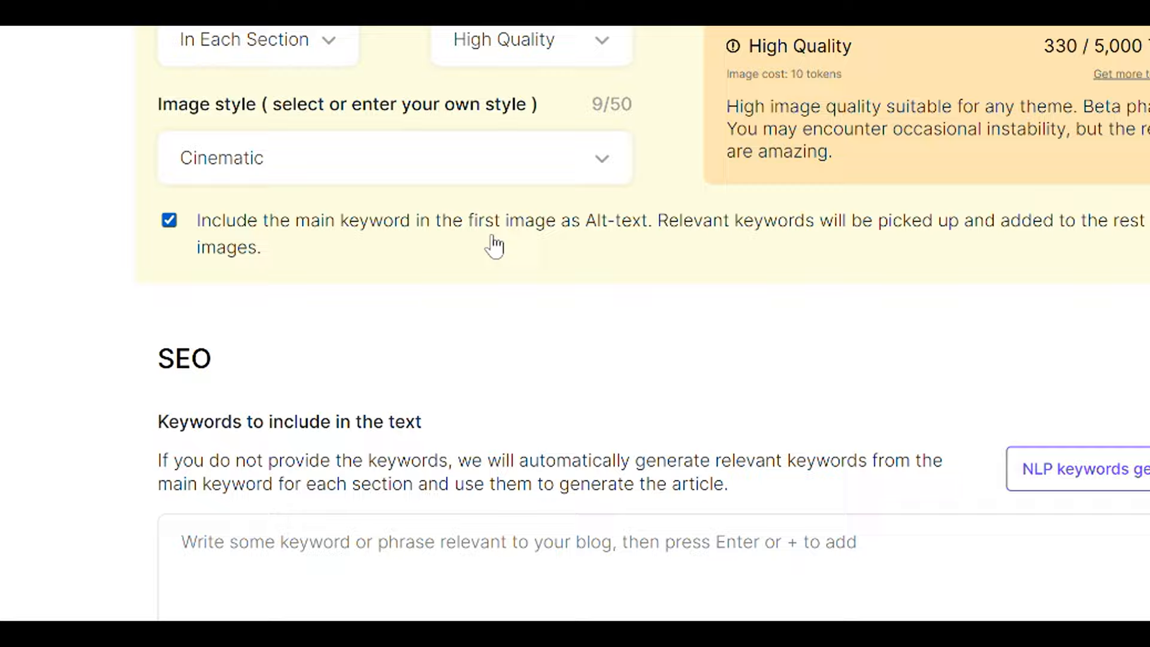
Step: Bring the empty SEO keywords section of the blog post form into view
{"action": "scroll", "scroll_direction": "down", "scroll_amount": 3}
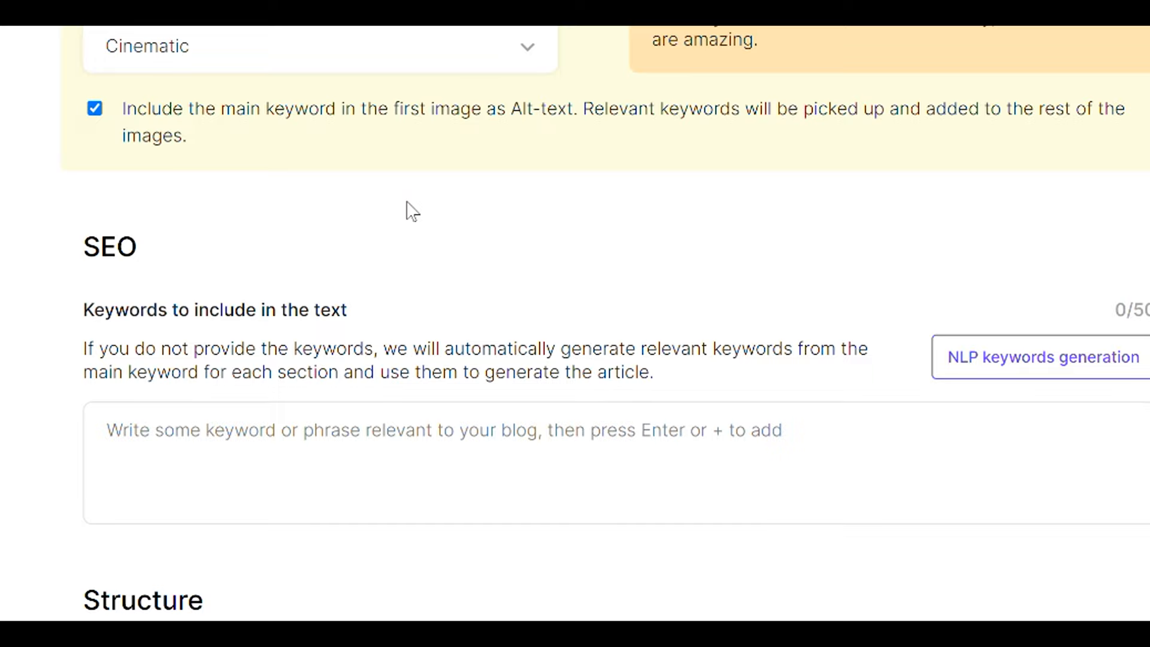
{"action": "mouse_move", "coordinate": [465, 244]}
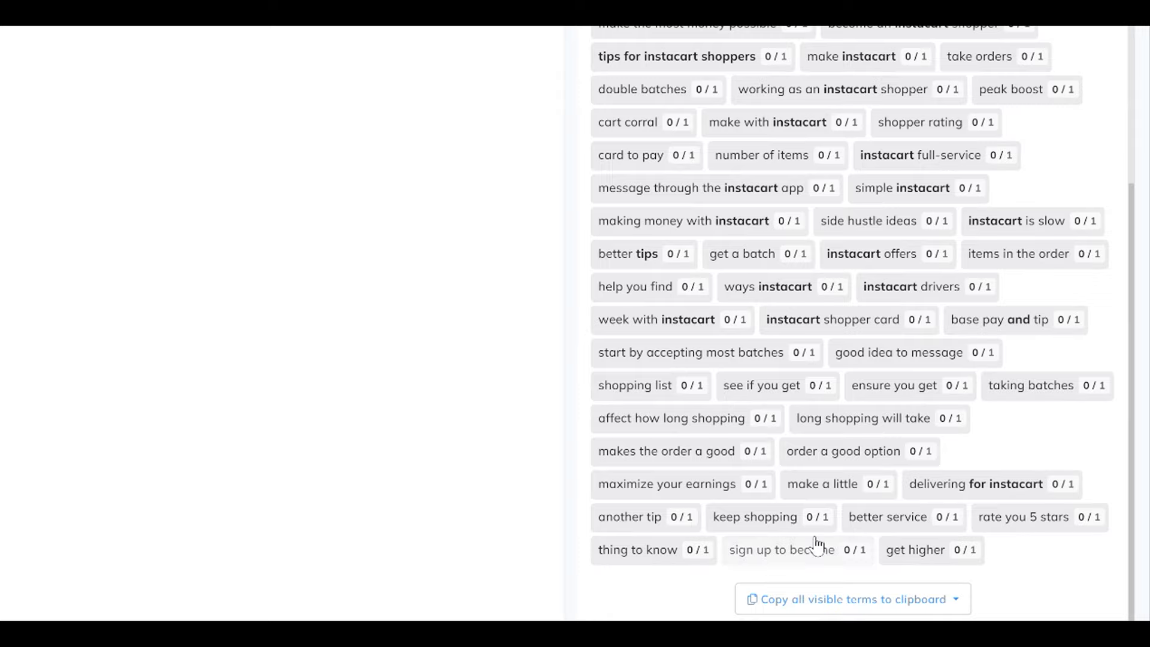
Step: Copy all NeuronWriter recommended terms and add them to the Keywords to include field
{"action": "left_click", "coordinate": [843, 598]}
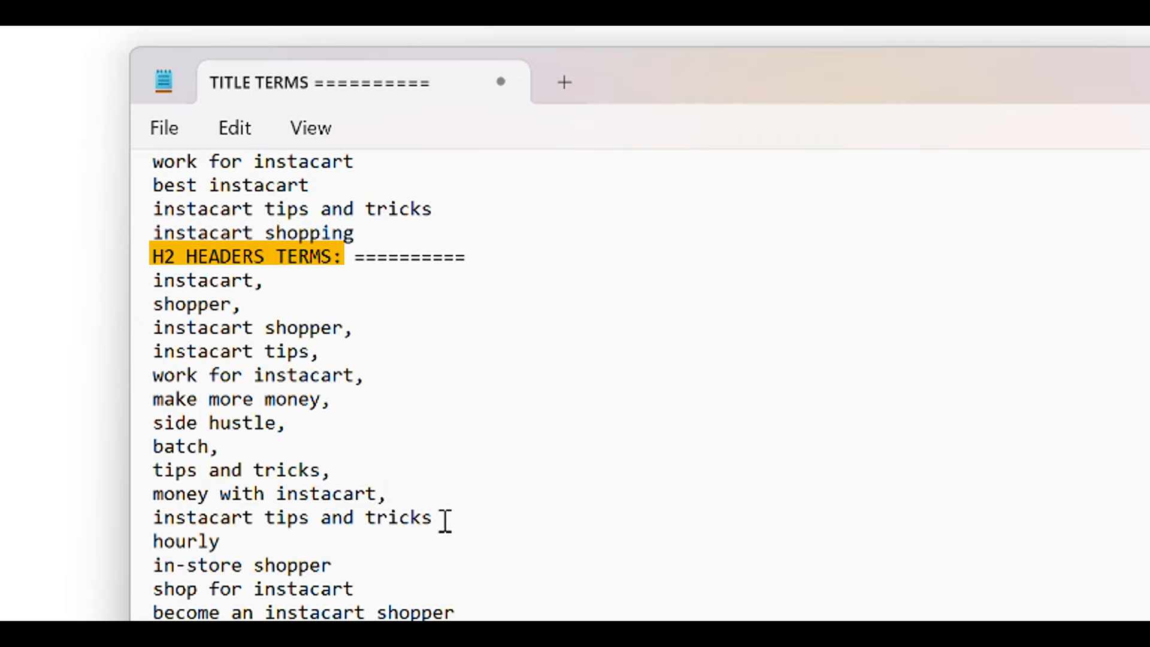
{"action": "scroll", "scroll_direction": "down", "scroll_amount": 3}
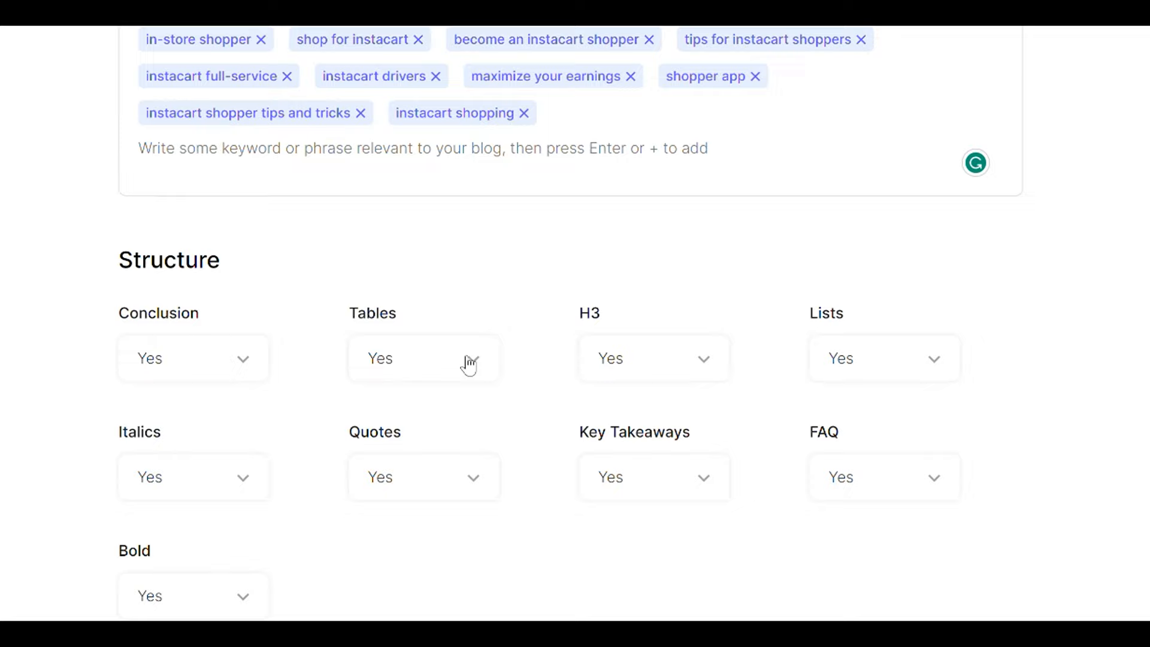
Step: With every Structure element set to Yes, queue the Instacart tips article in the Builder
{"action": "scroll", "scroll_direction": "down", "scroll_amount": 3}
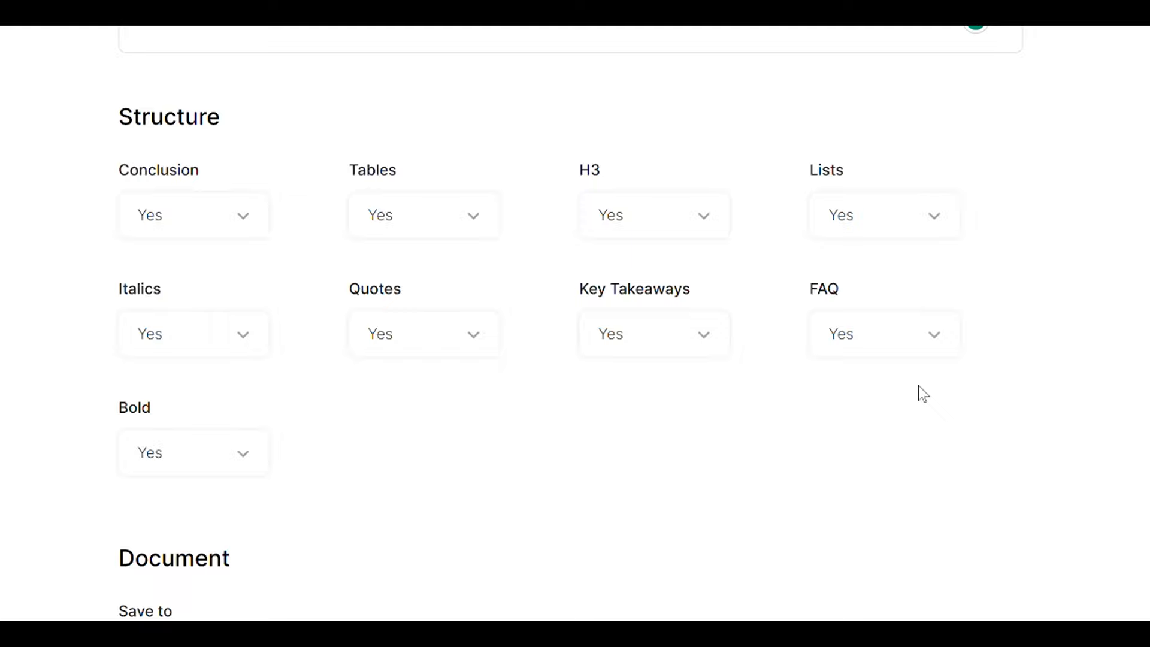
{"action": "left_click", "coordinate": [883, 334]}
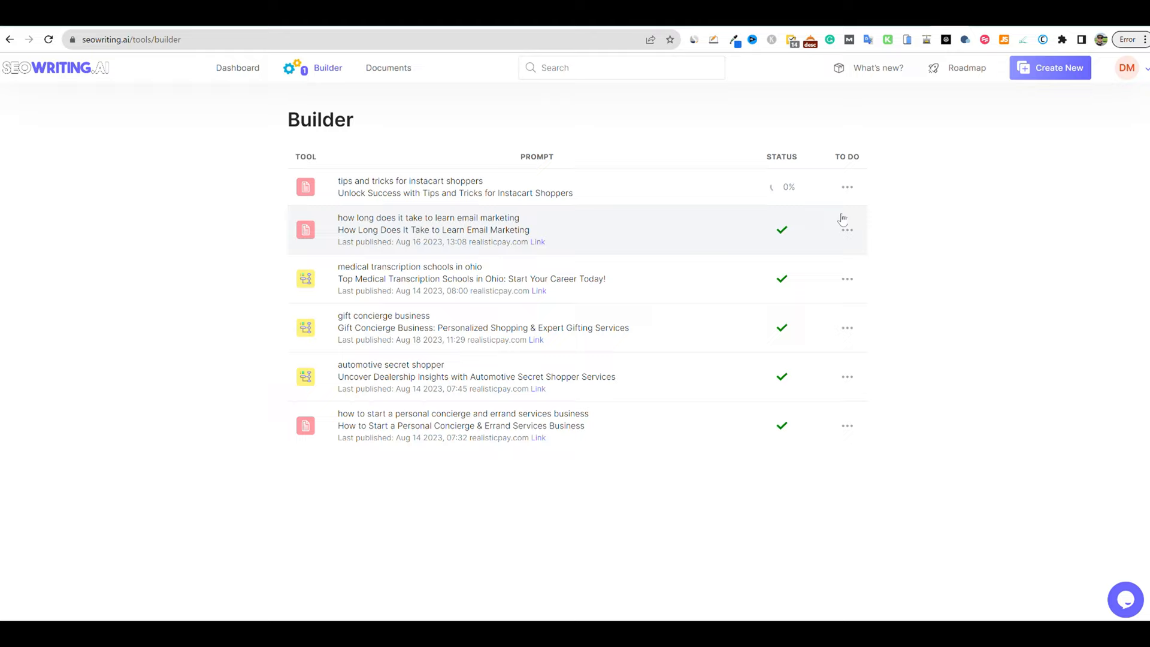
Step: Review the finished 1,587-word article and use its title as NeuronWriter's meta title
{"action": "left_click", "coordinate": [408, 181]}
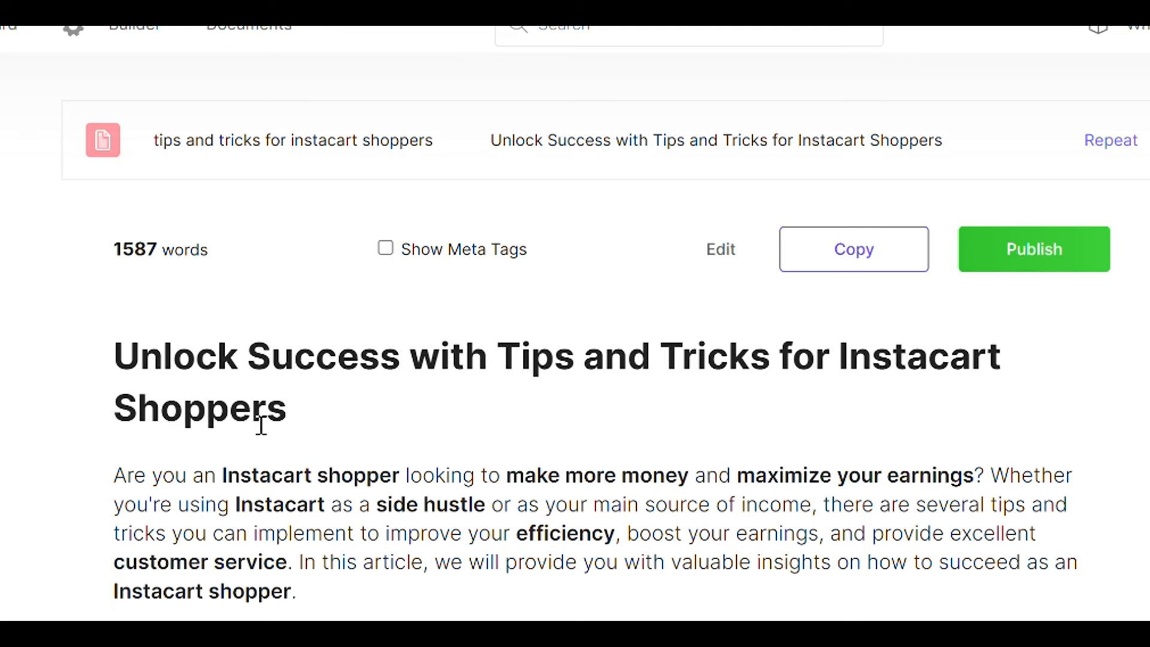
{"action": "scroll", "scroll_direction": "down", "scroll_amount": 3}
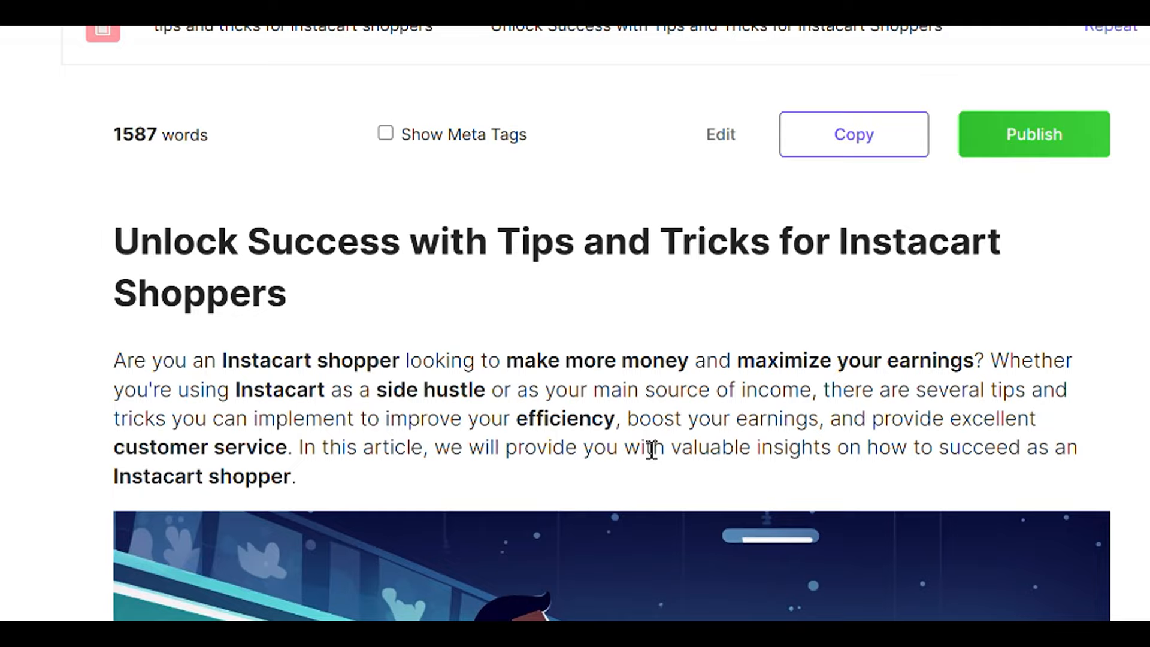
{"action": "scroll", "scroll_direction": "down", "scroll_amount": 3}
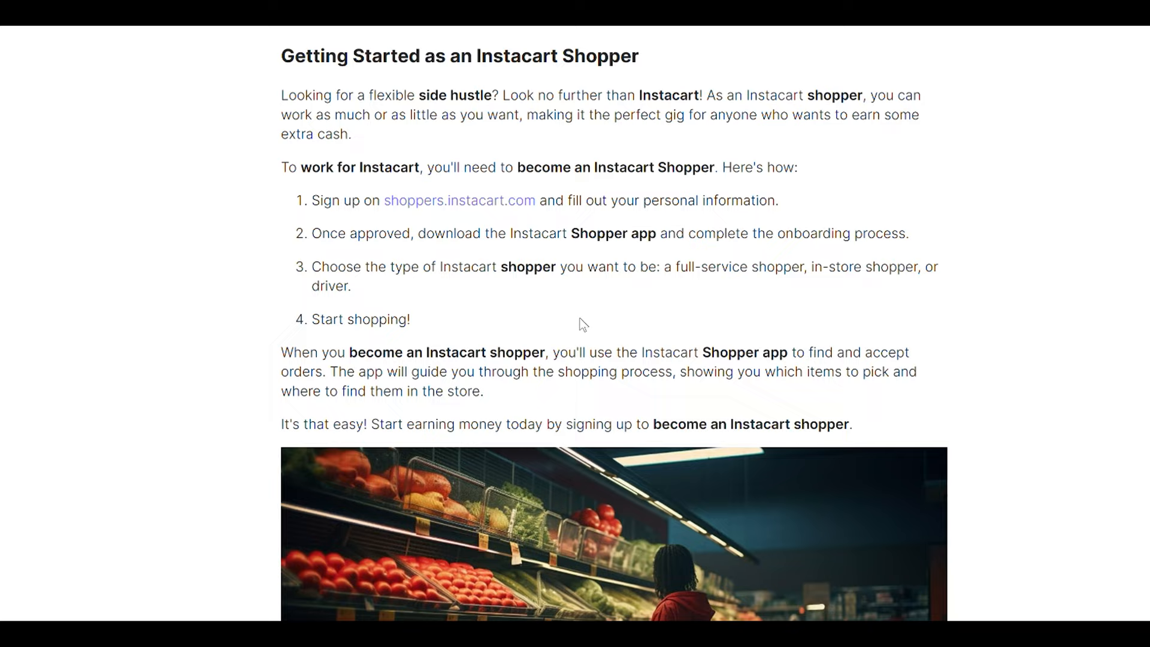
{"action": "left_click", "coordinate": [460, 201]}
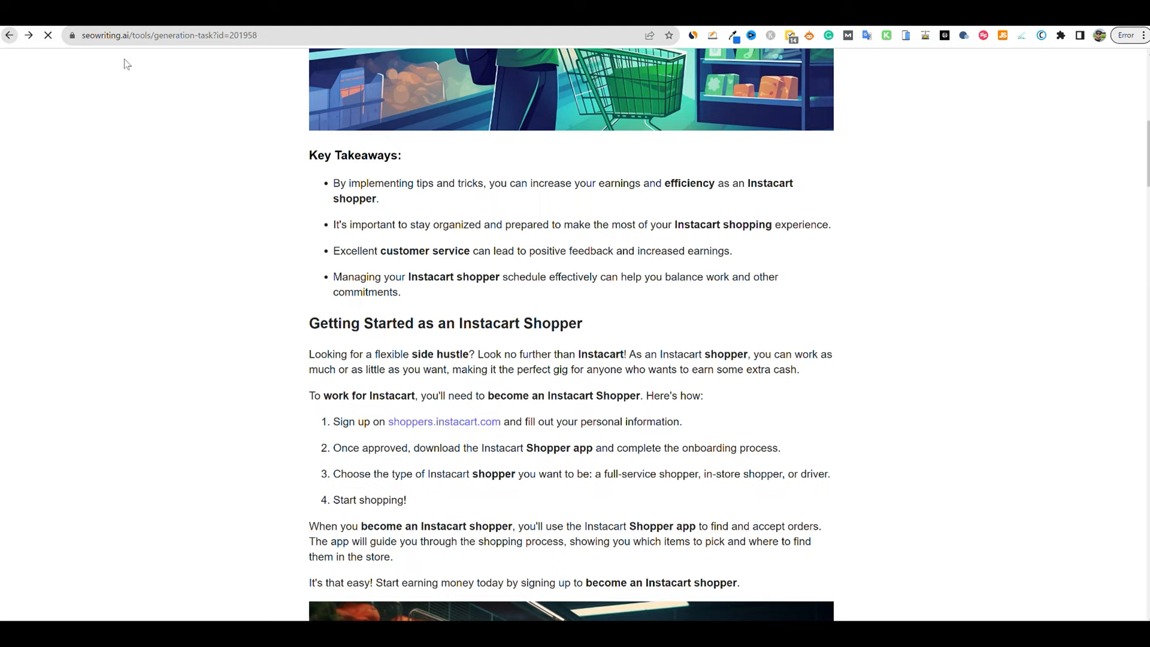
{"action": "scroll", "scroll_direction": "down", "scroll_amount": 3}
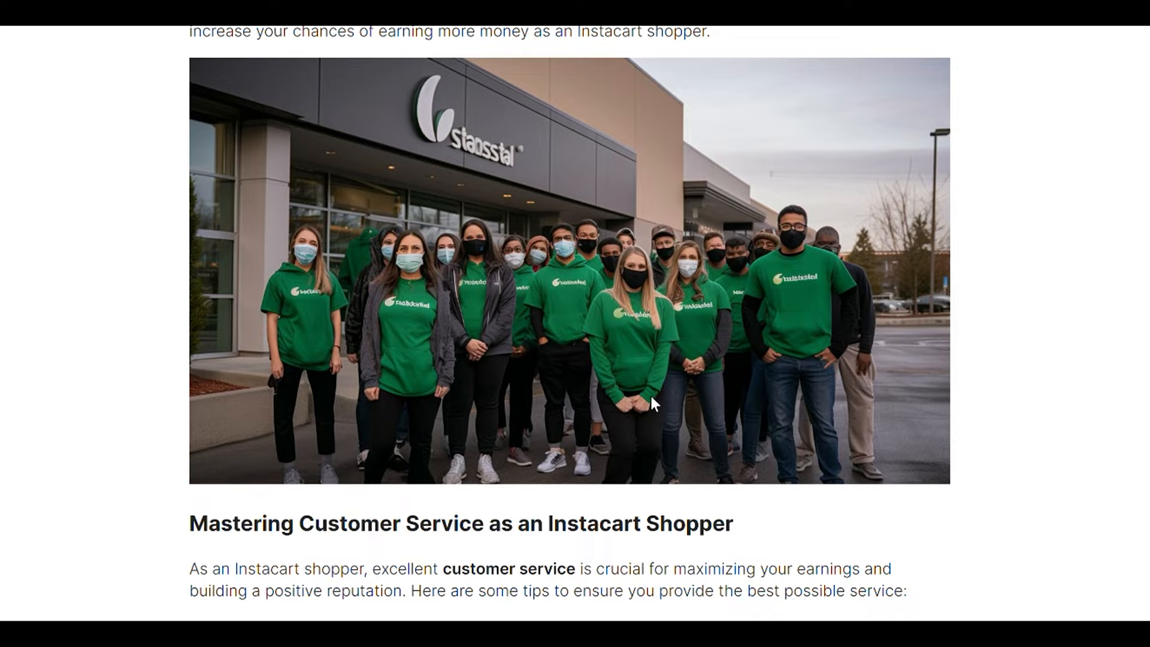
{"action": "scroll", "scroll_direction": "down", "scroll_amount": 3}
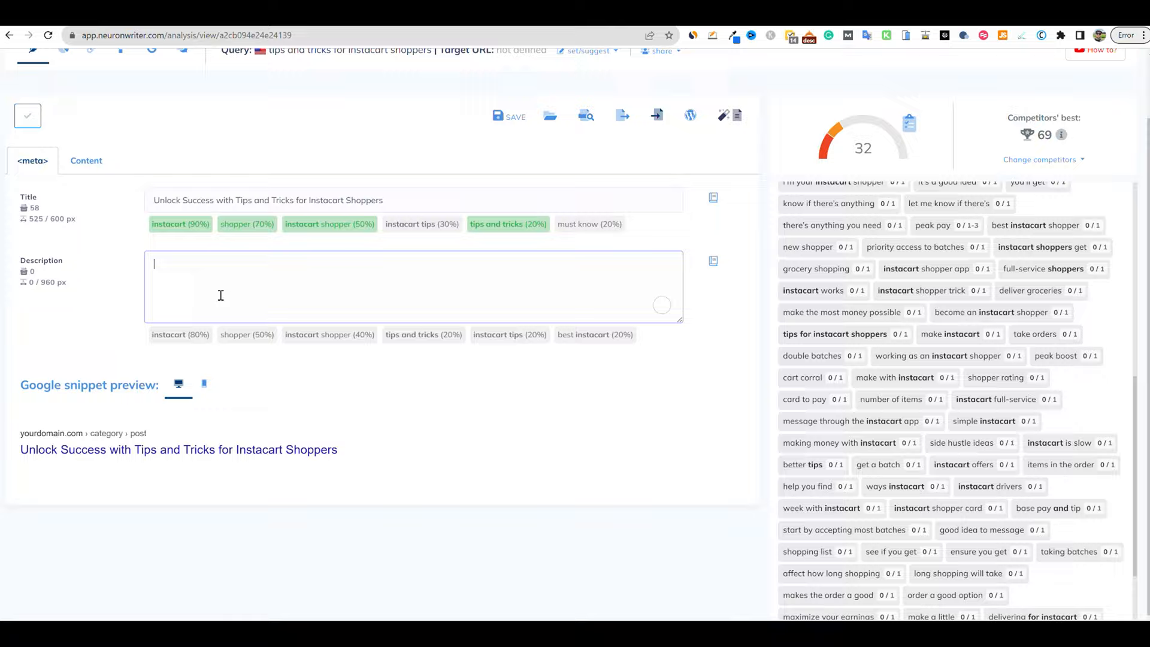
Step: Switch to the Content editor and place the insertion point below the H1 for pasting the article
{"action": "left_click", "coordinate": [86, 161]}
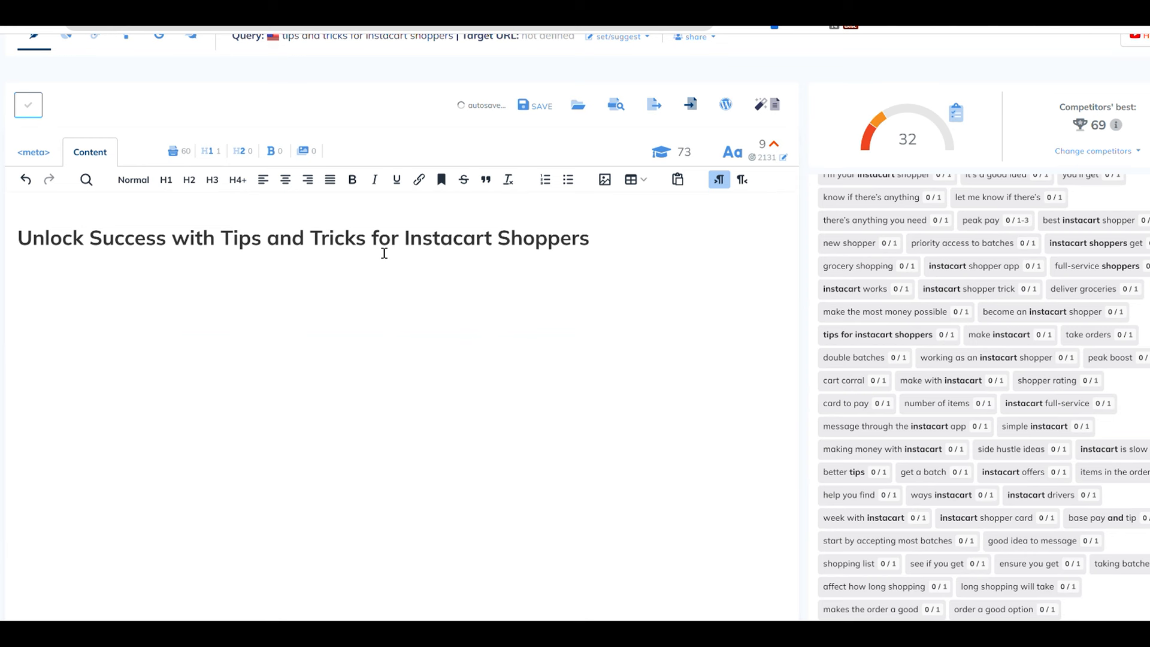
{"action": "left_click", "coordinate": [31, 153]}
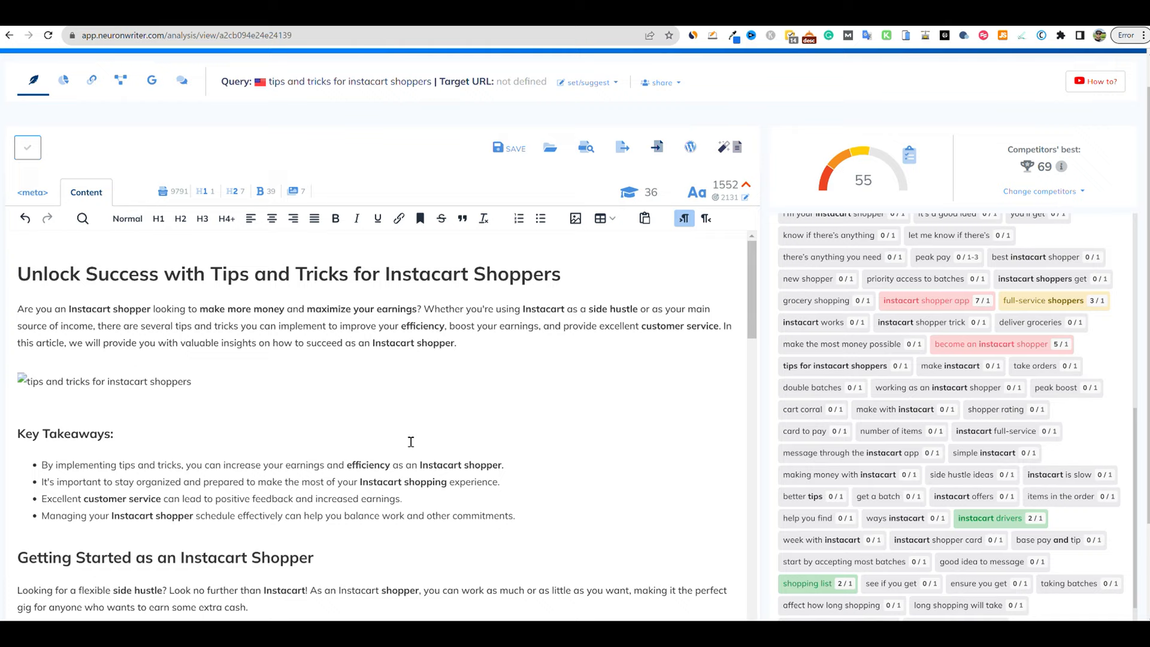
{"action": "mouse_move", "coordinate": [623, 149]}
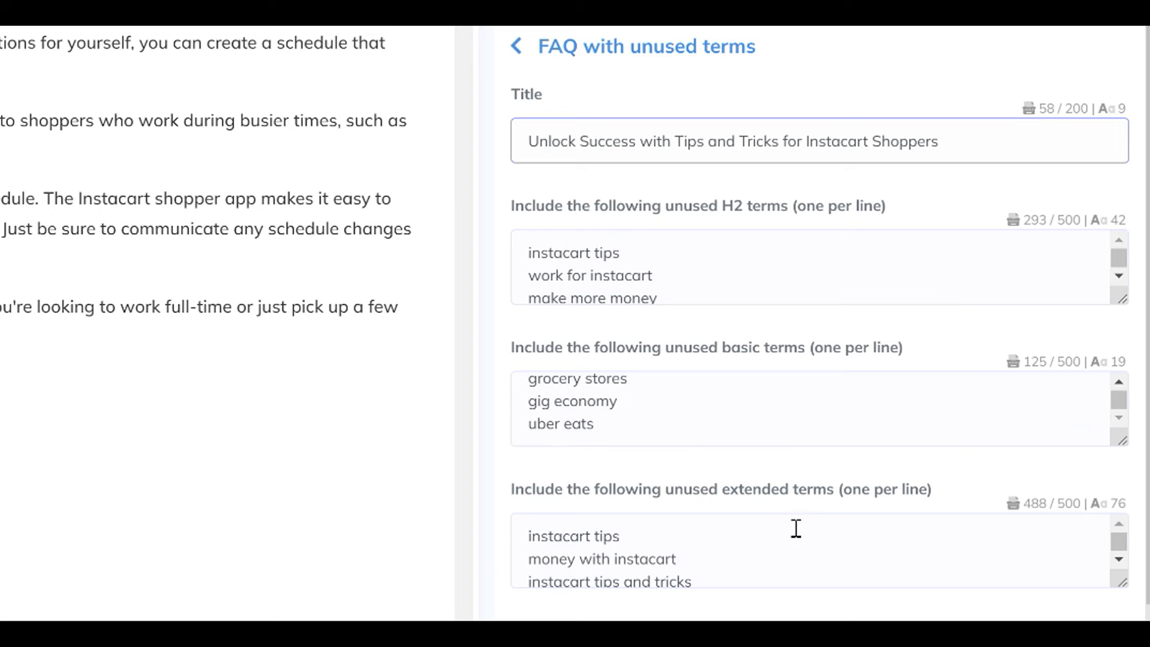
Step: Generate an FAQ of Instacart questions from unused terms and append it, raising the score to 66
{"action": "left_click", "coordinate": [951, 601]}
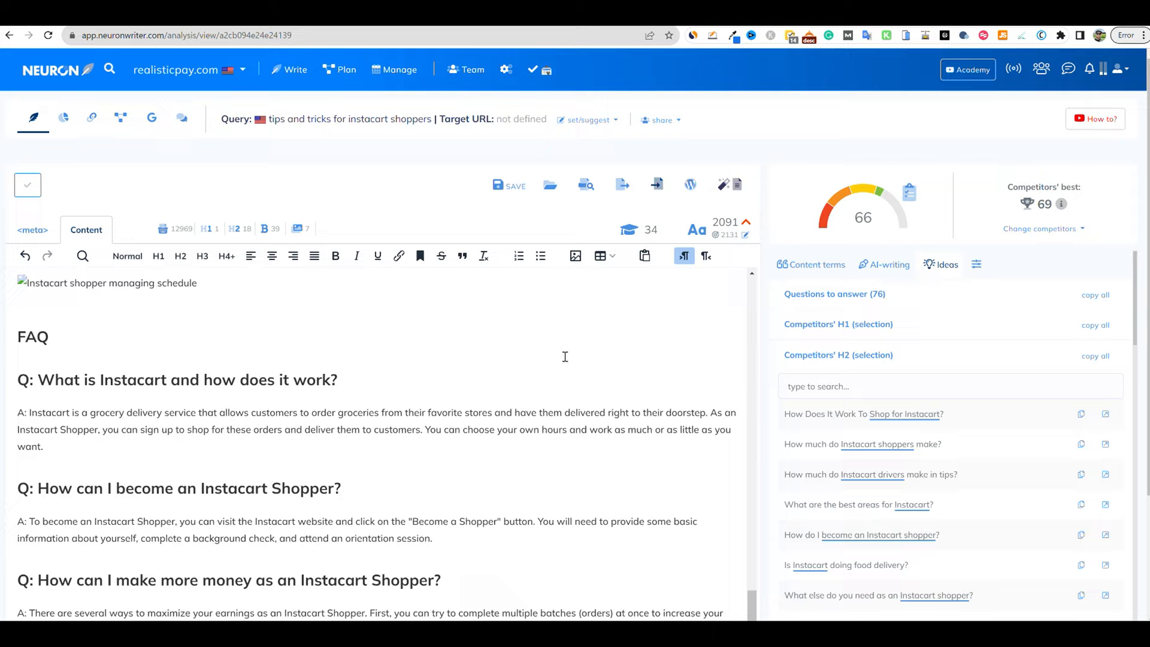
{"action": "scroll", "scroll_direction": "down", "scroll_amount": 3}
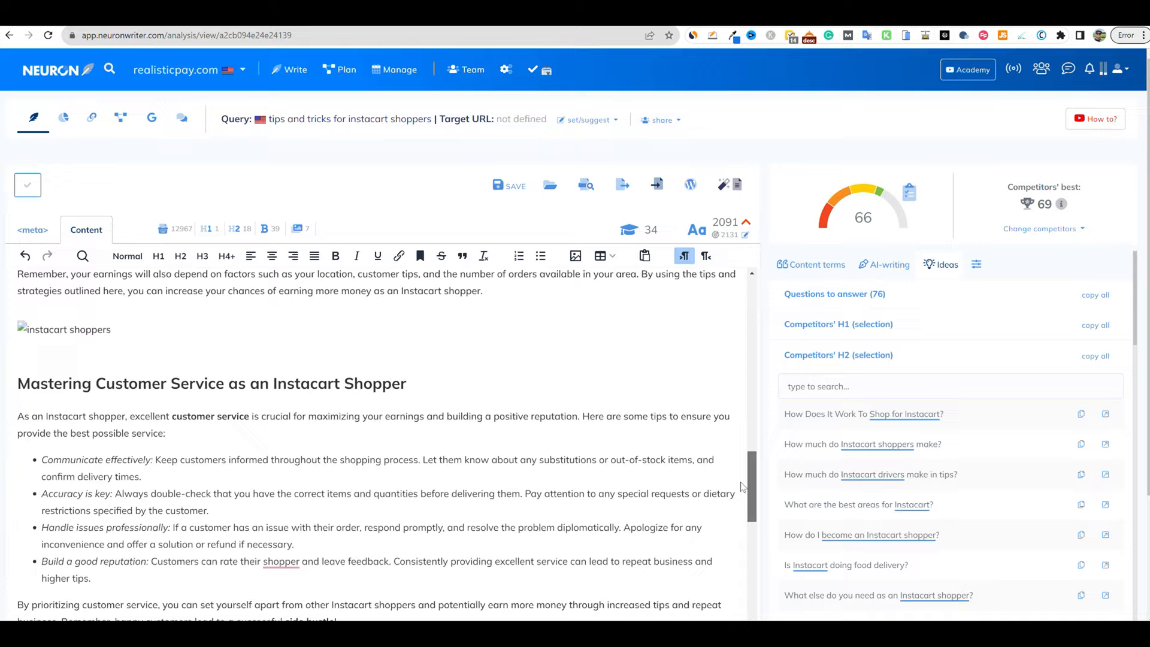